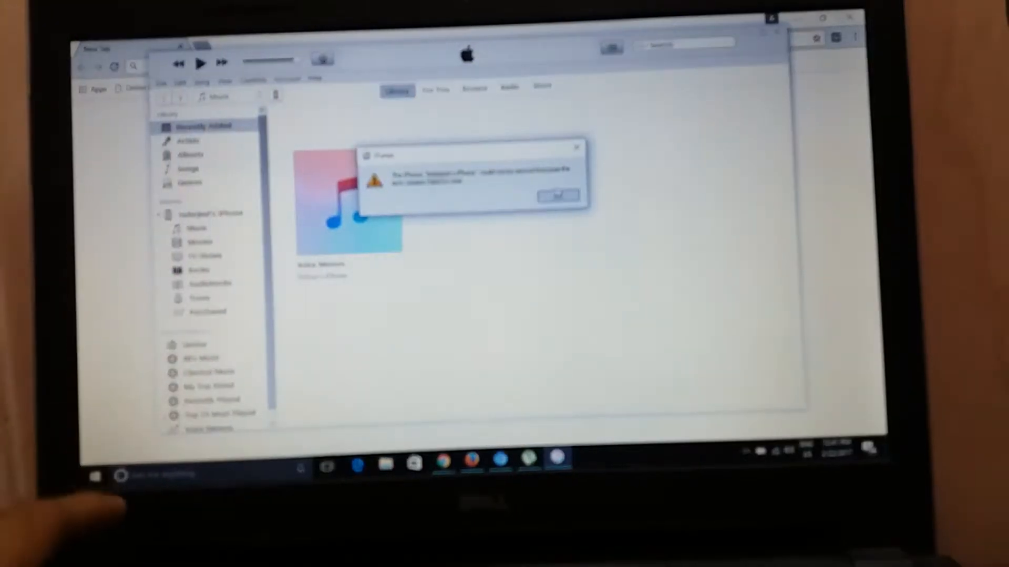
Dismiss the iTunes iPhone warning and close iTunes.
click(557, 195)
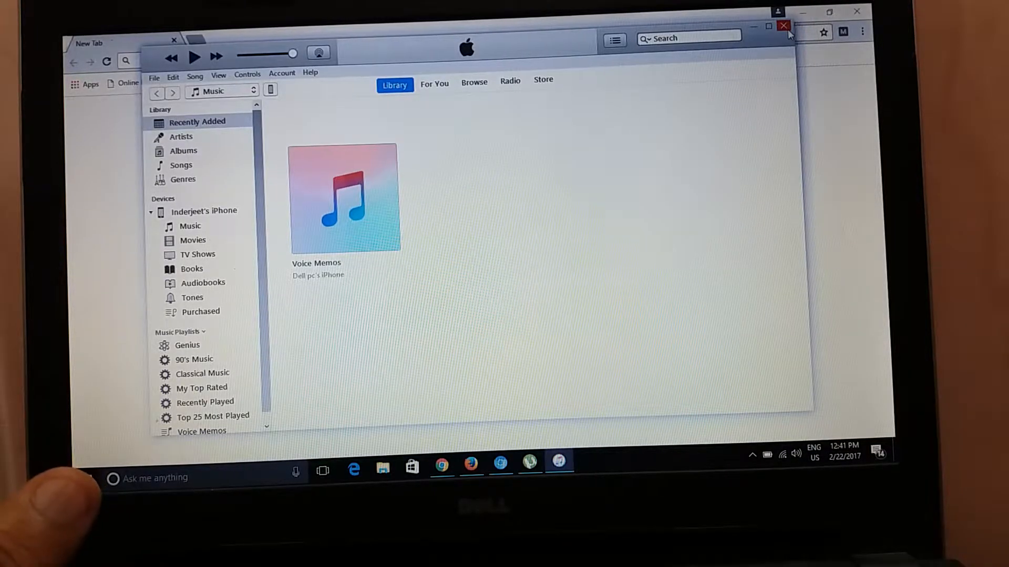
click(783, 26)
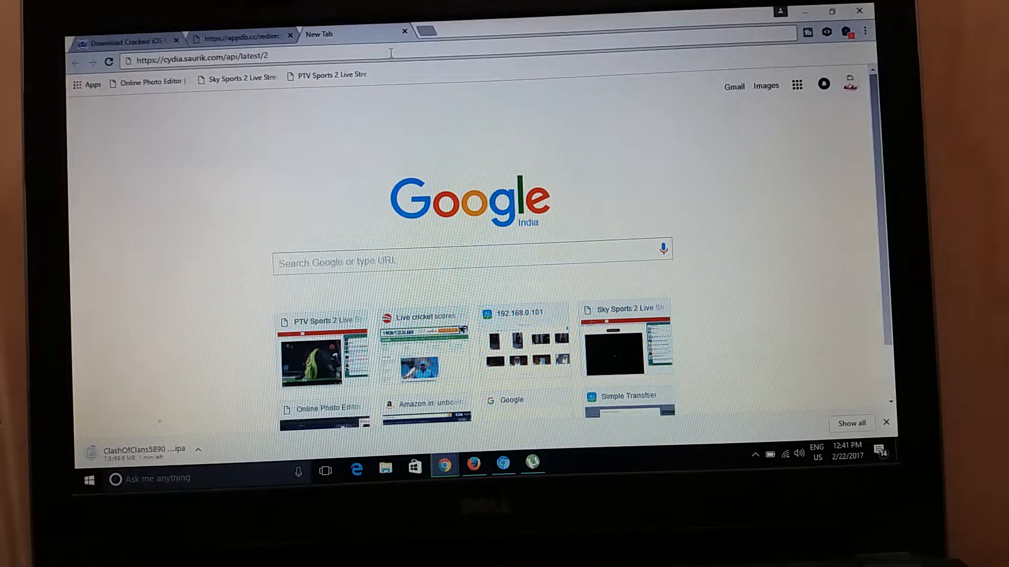
Download Cydia Impactor from cydia.saurik.com/api/latest/2 in Chrome.
click(200, 56)
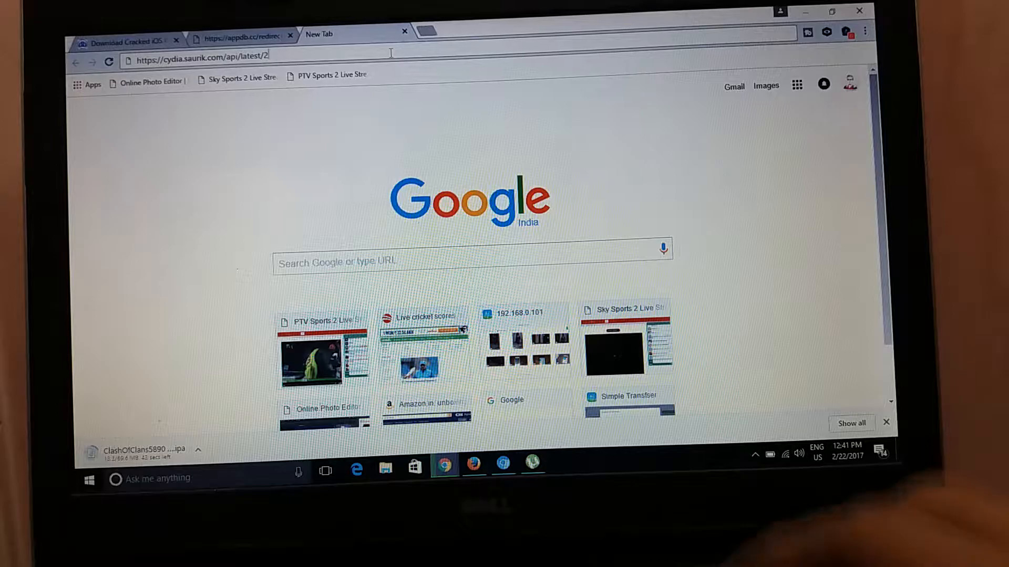
key(Return)
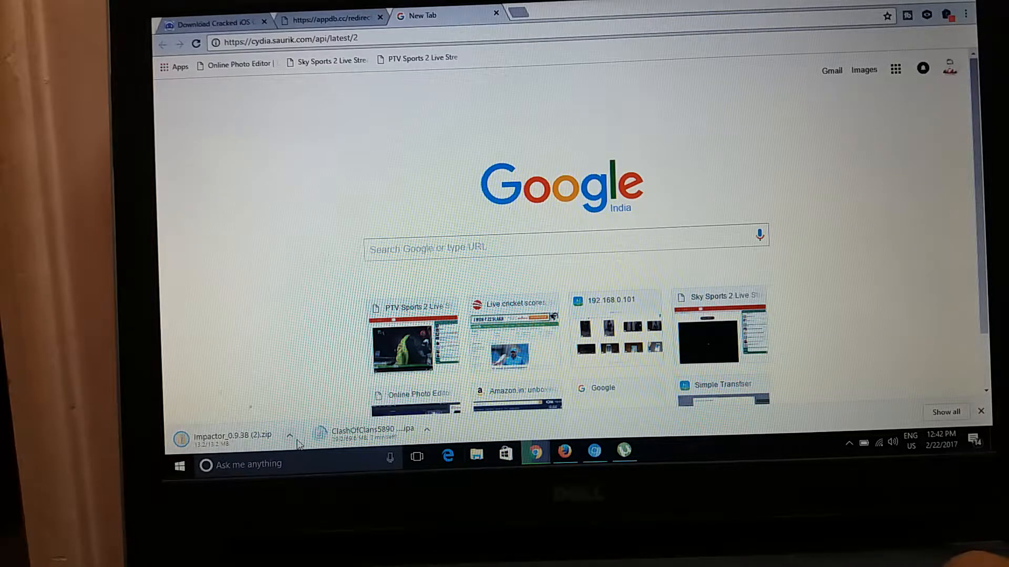
Open the downloaded Impactor zip and extract all files into the Downloads folder.
click(289, 436)
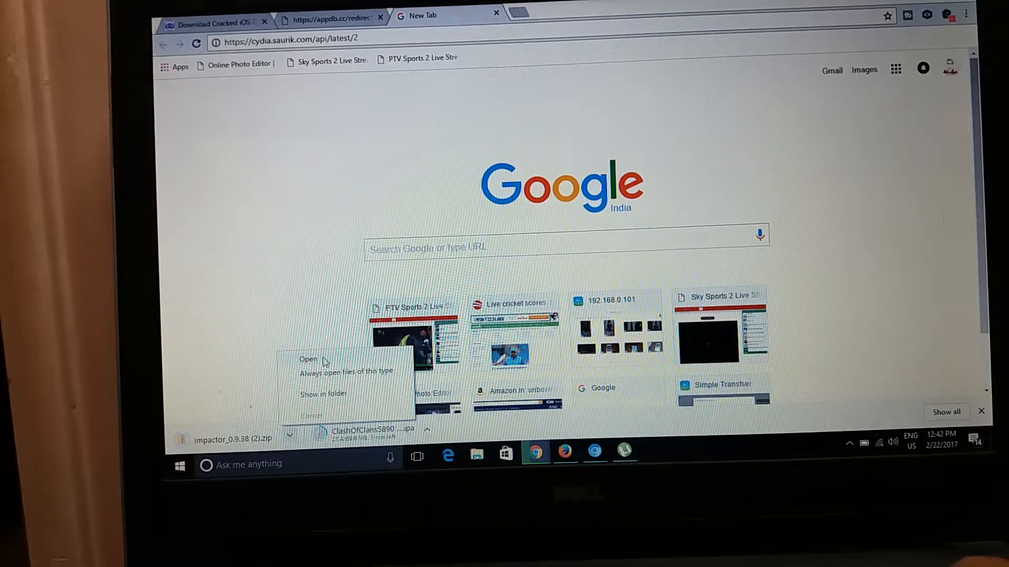
click(307, 359)
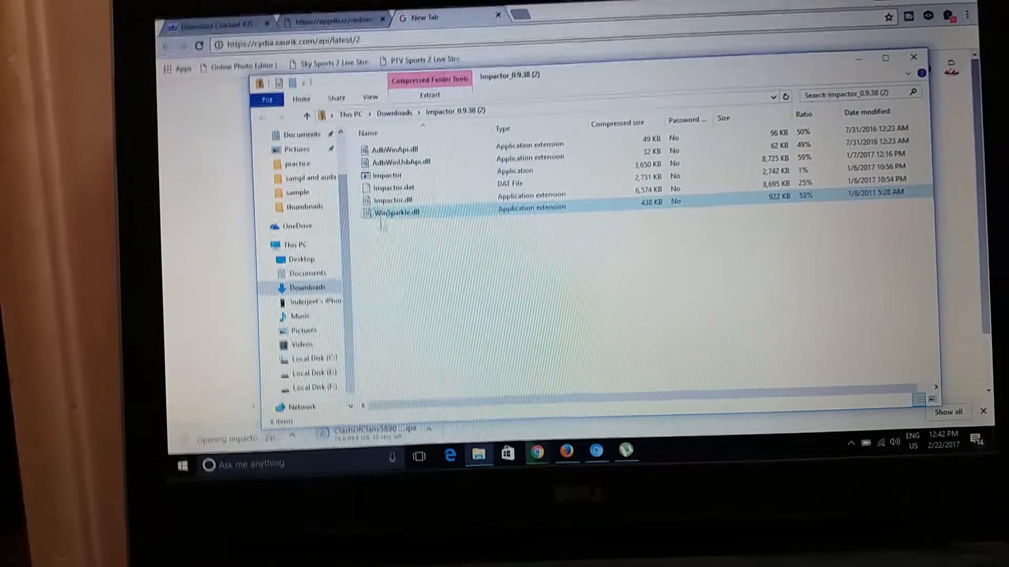
click(387, 174)
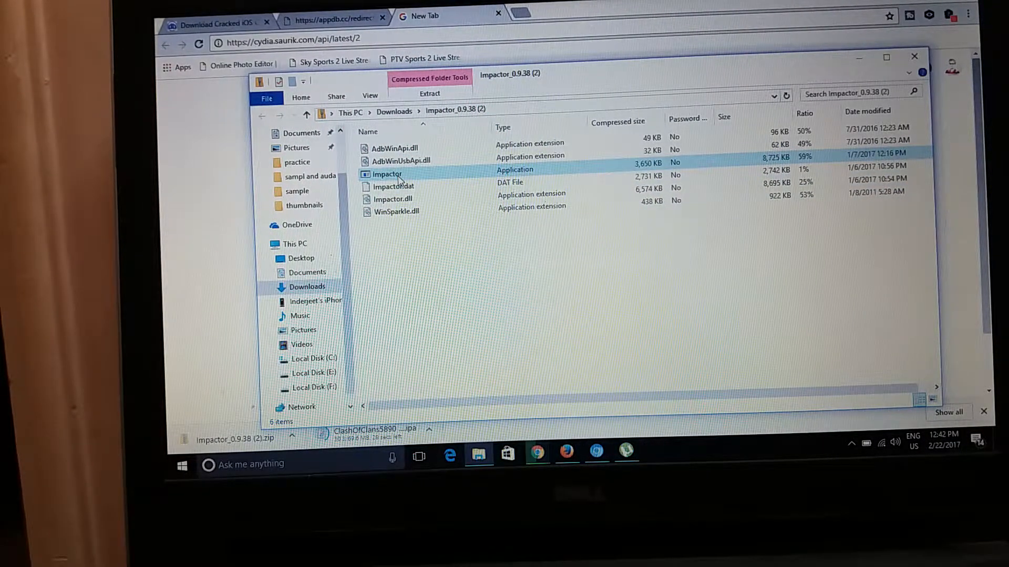
double_click(387, 175)
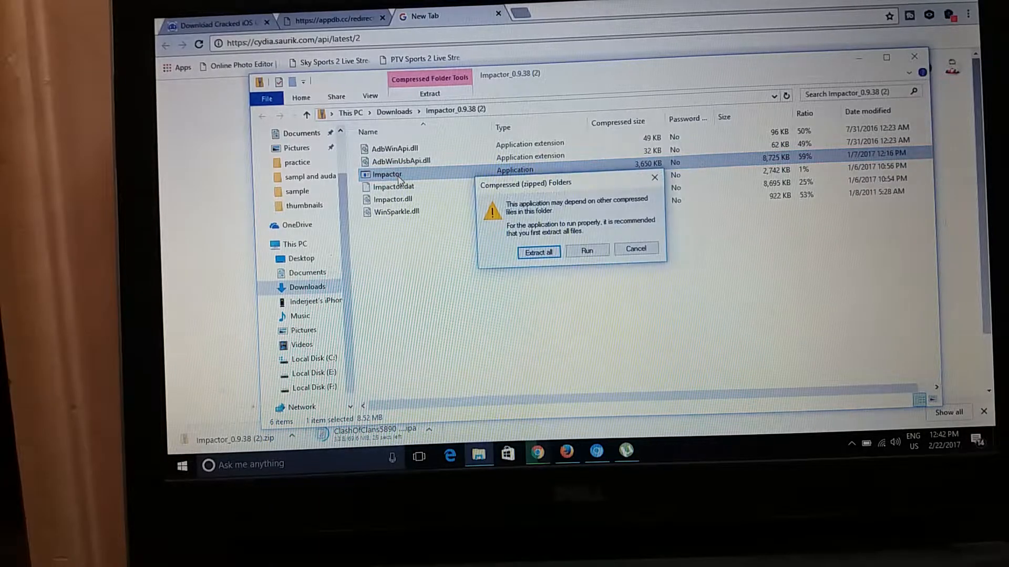
click(538, 251)
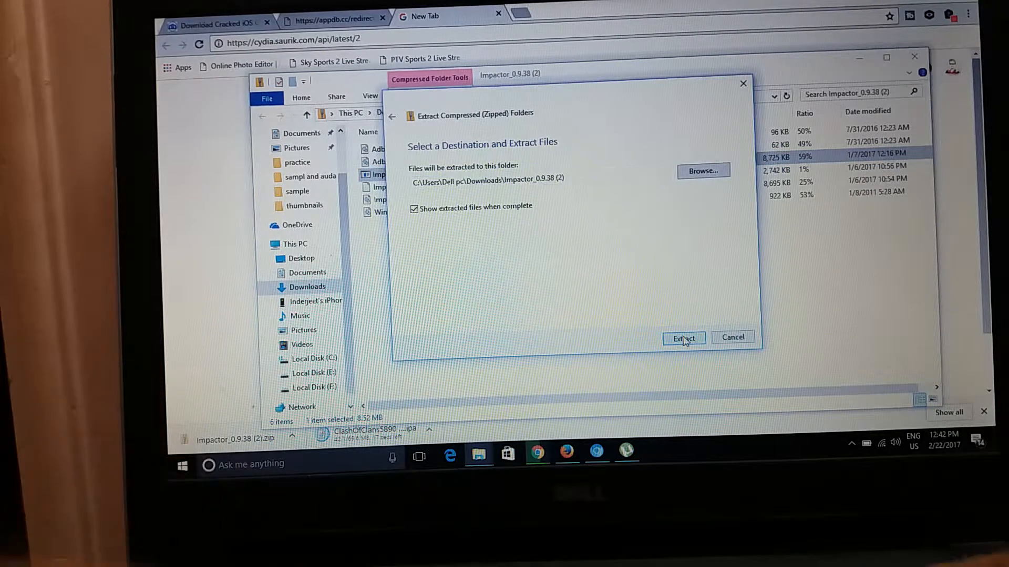
click(682, 338)
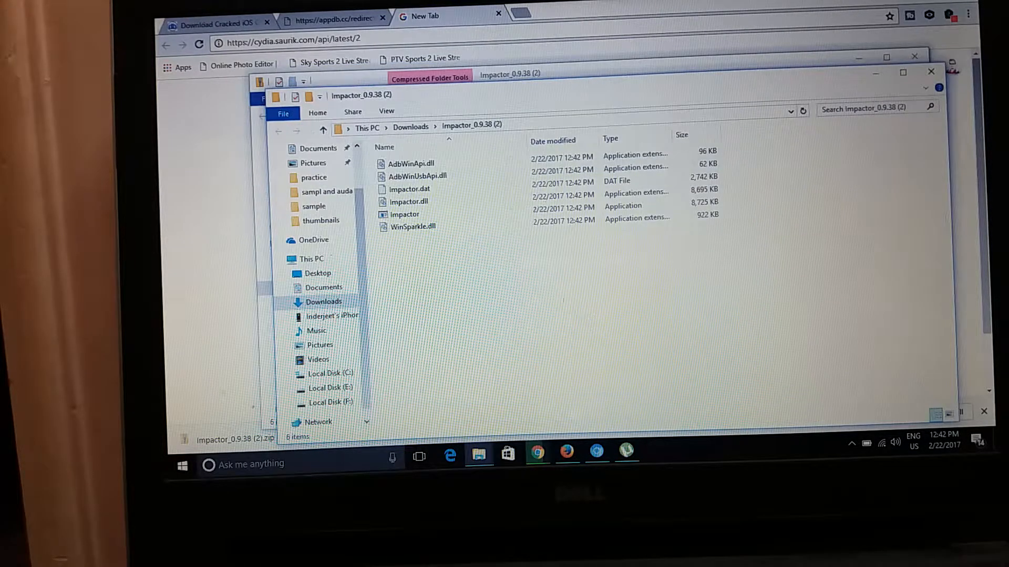
Launch the extracted Impactor.exe and allow it past the security warning.
click(404, 214)
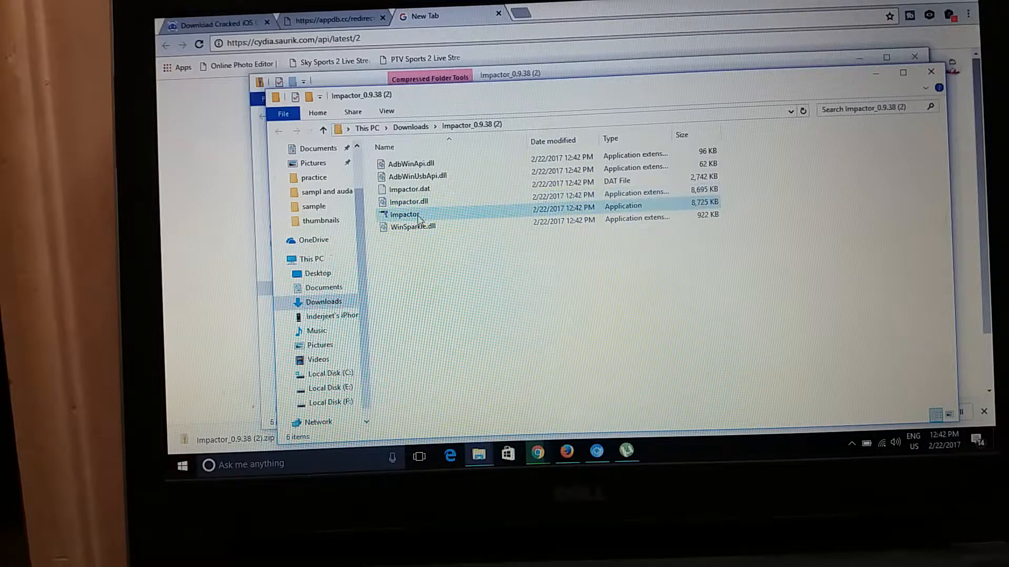
click(404, 214)
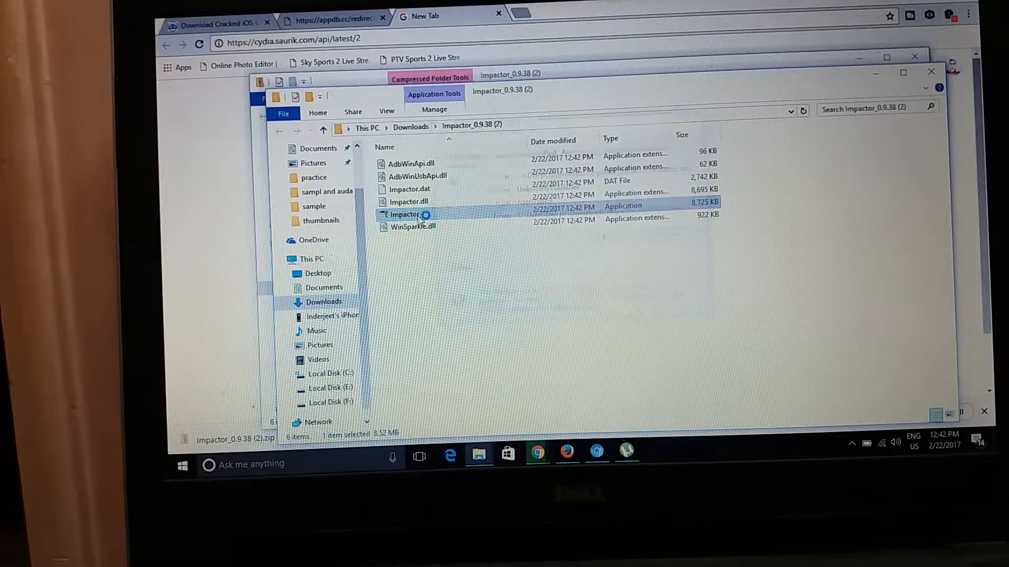
double_click(405, 214)
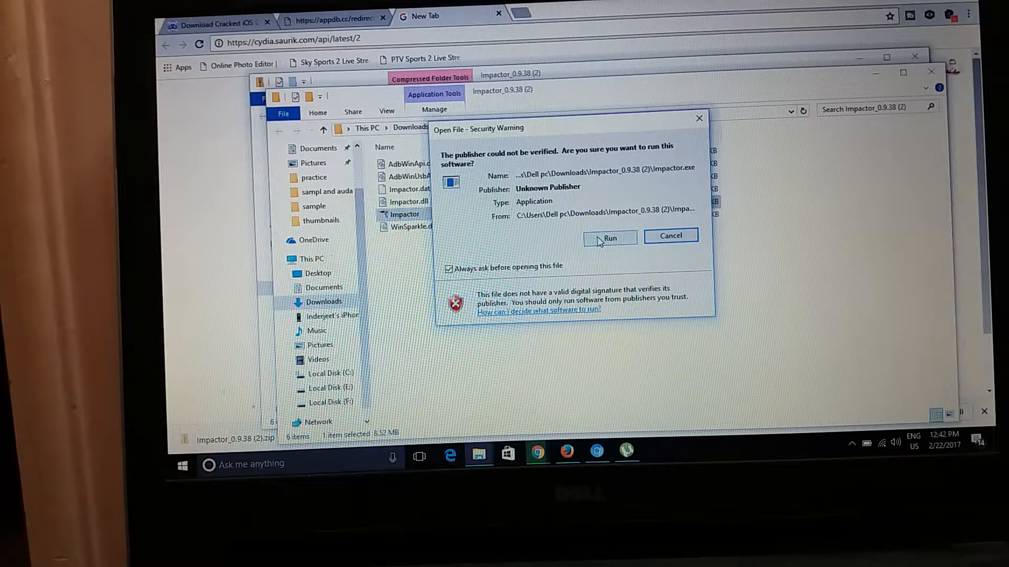
click(609, 236)
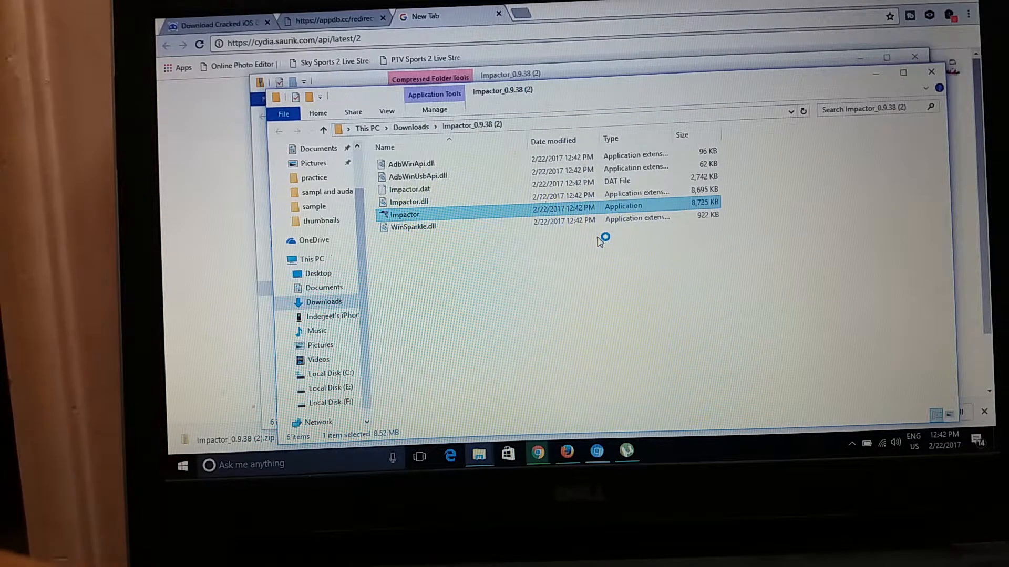
Load the Clash of Clans IPA into Cydia Impactor.
double_click(404, 215)
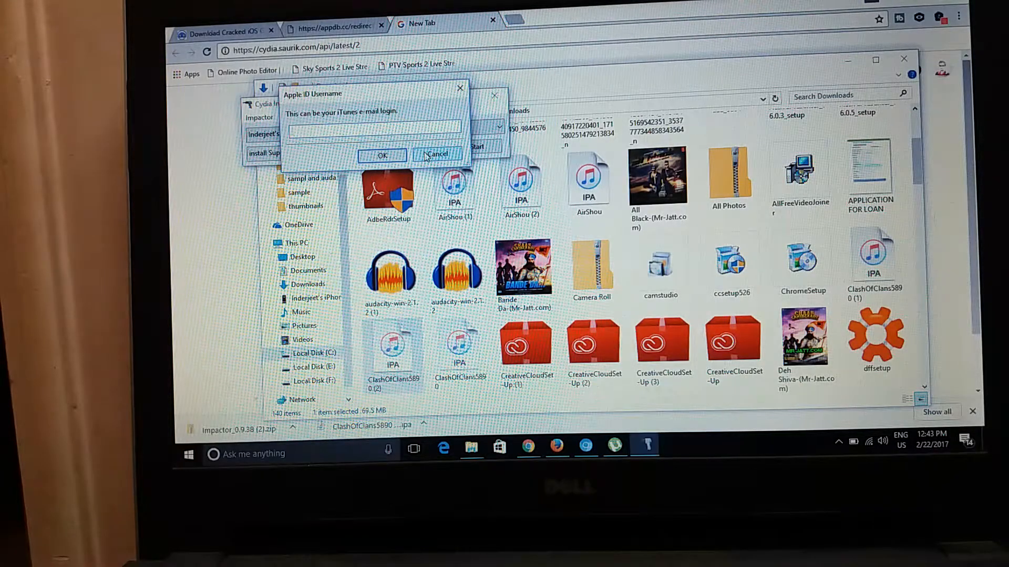
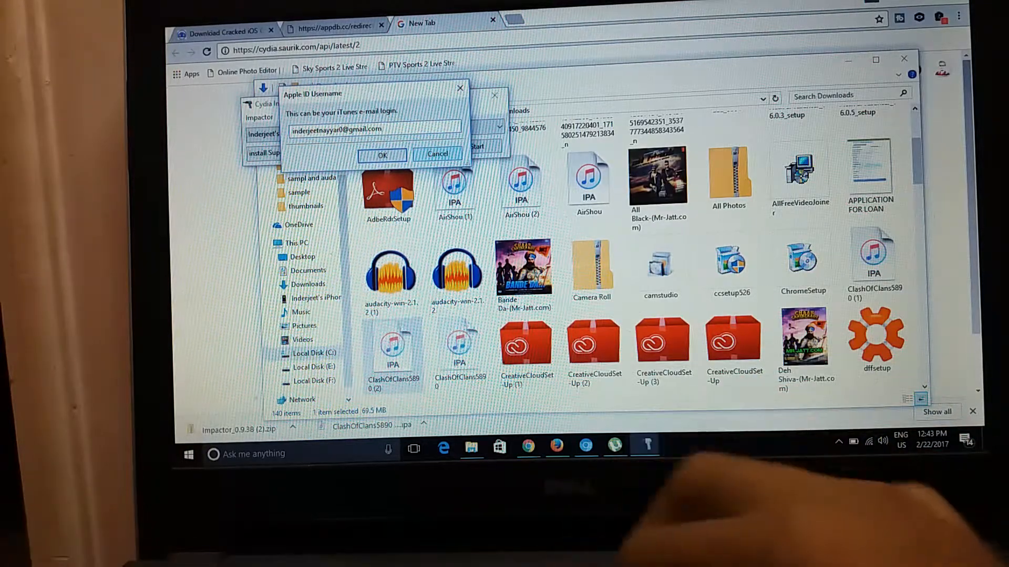
Enter the Gmail Apple ID username and its password in Impactor's prompts.
click(381, 155)
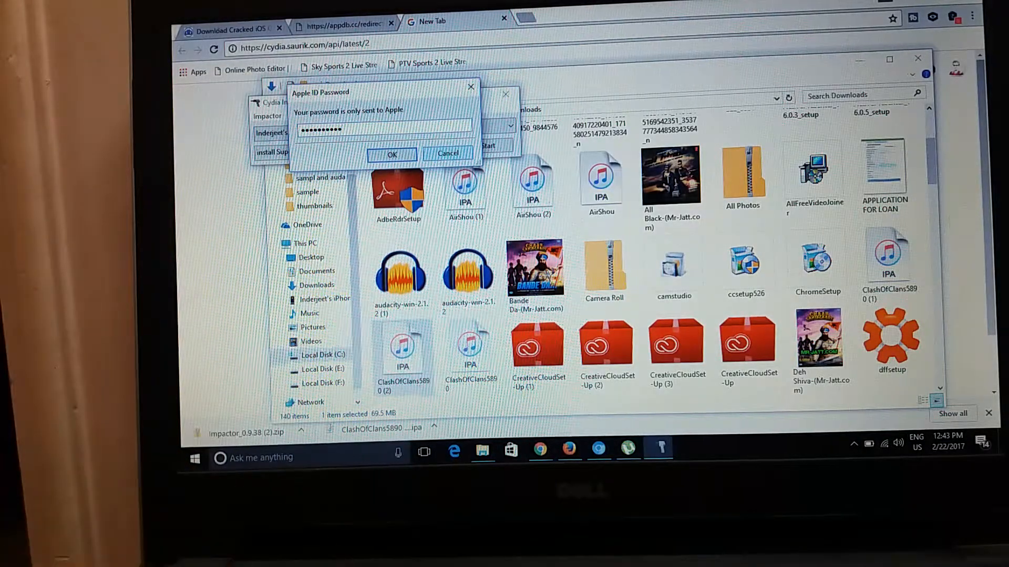
click(391, 154)
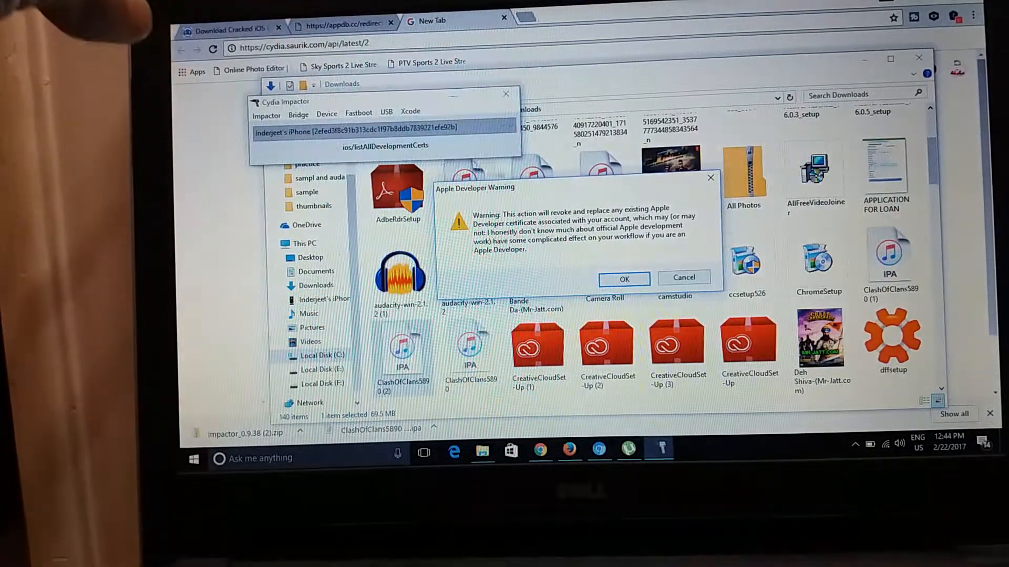
Accept the Apple Developer certificate warning so installation completes.
click(623, 279)
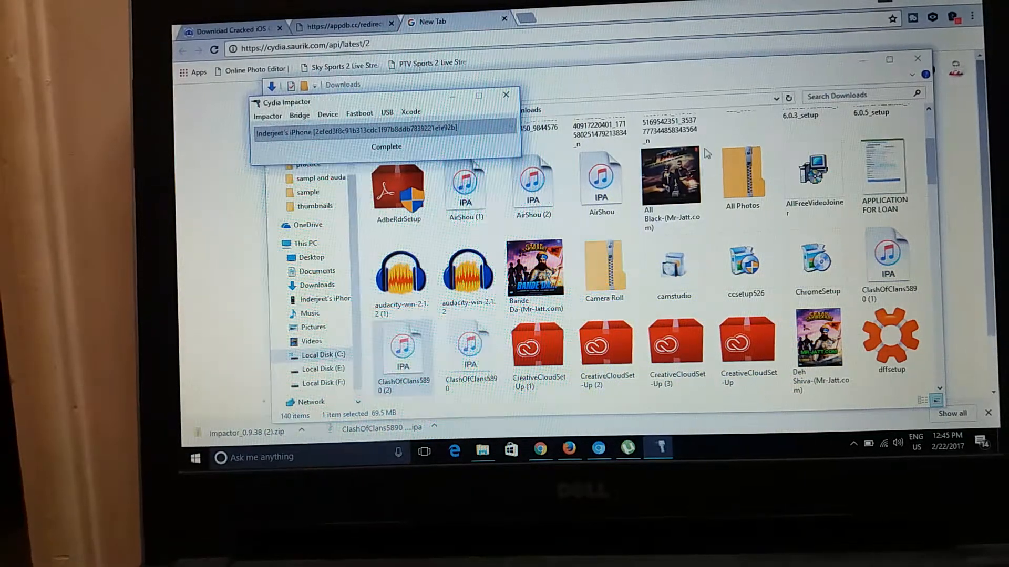
Trust the developer profile, launch Clash of Clans and open the Barracks upgrade.
click(506, 95)
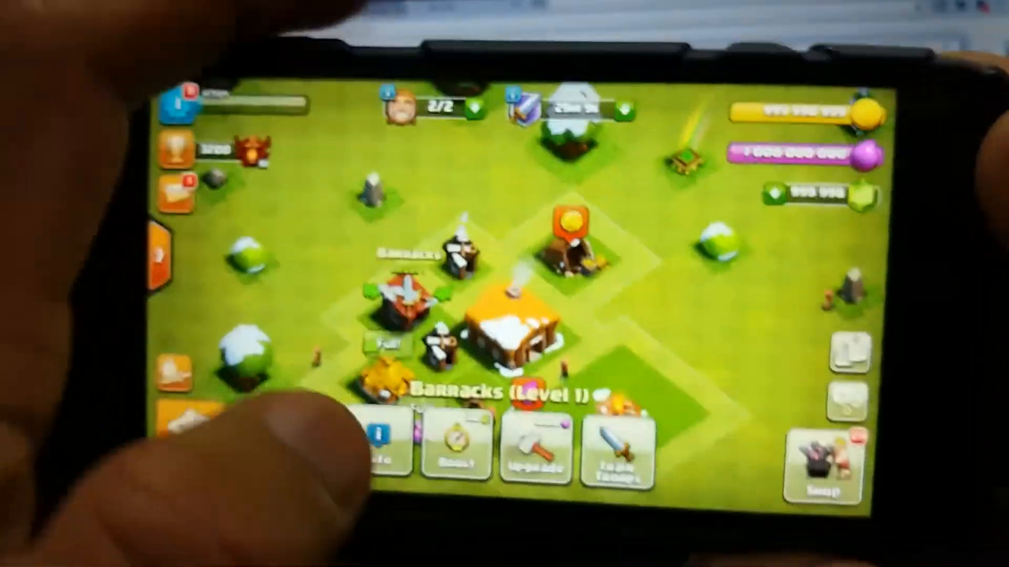
click(536, 450)
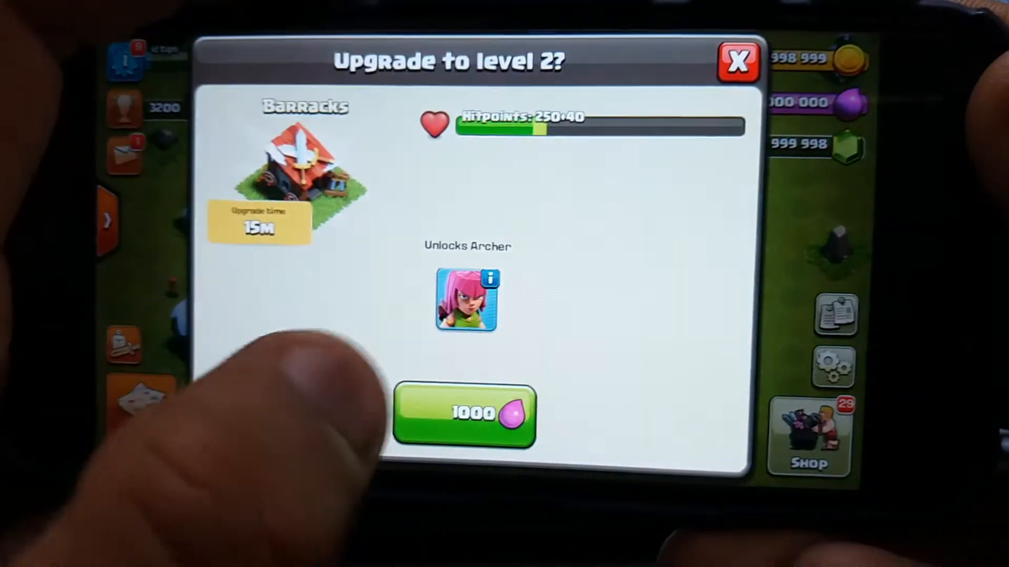